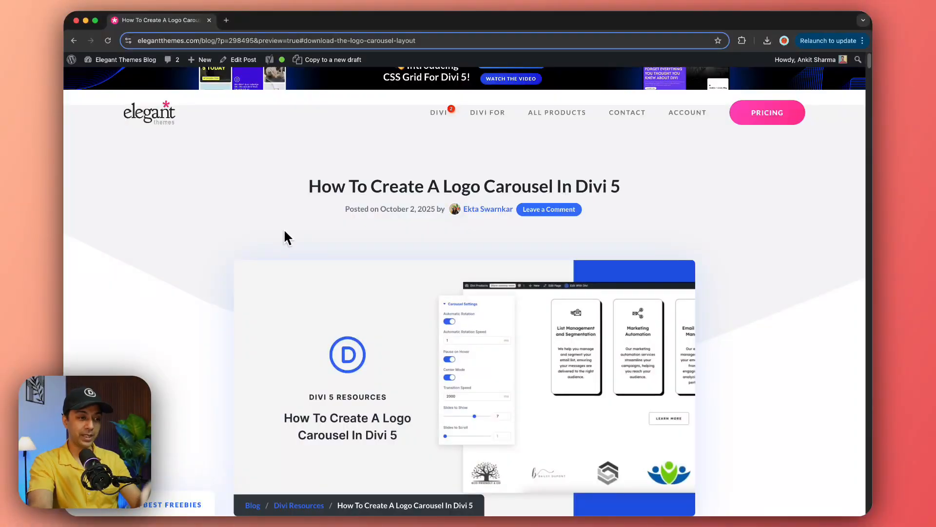
Download the logo carousel layout files and confirm the zip in recent downloads.
scroll("down", 3)
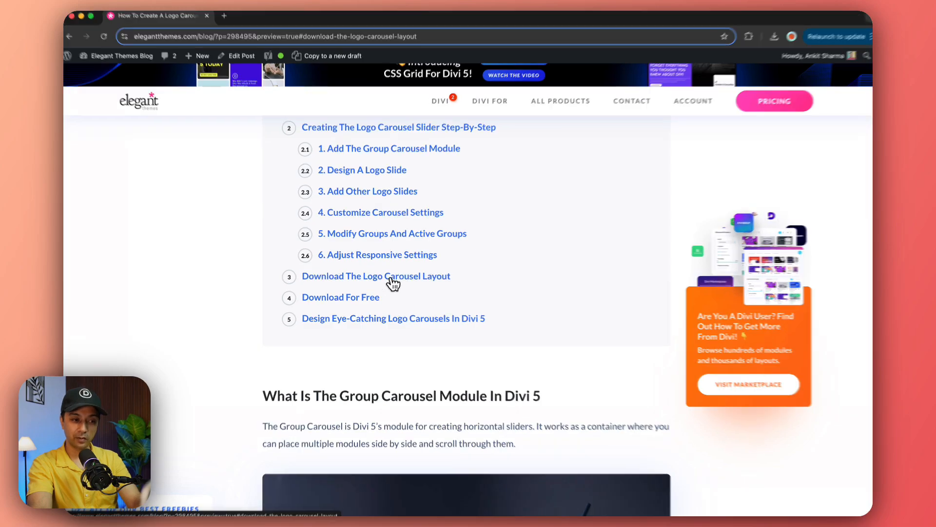
scroll("down", 3)
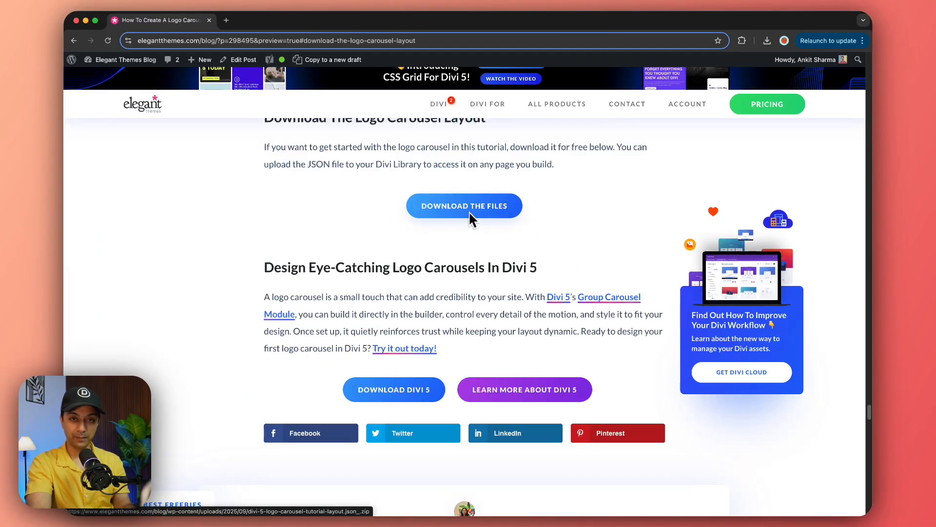
mouse_move(523, 213)
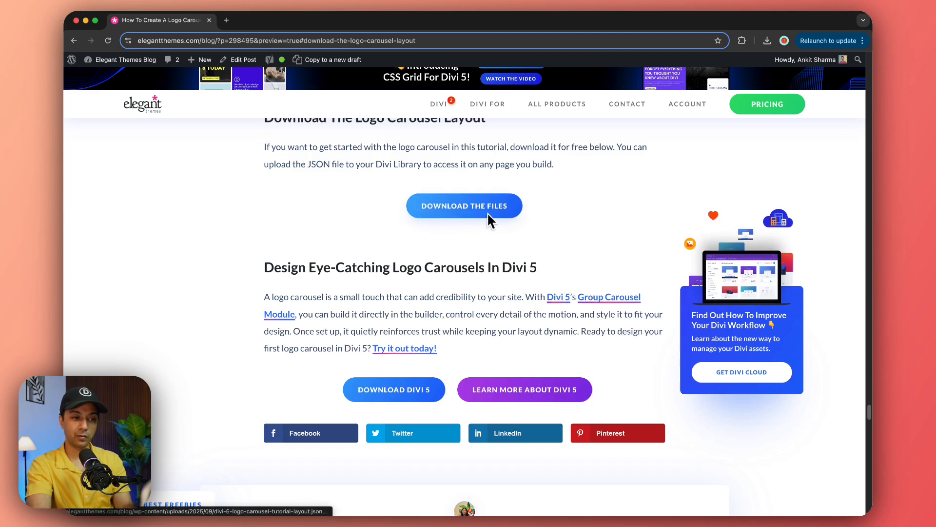
mouse_move(539, 197)
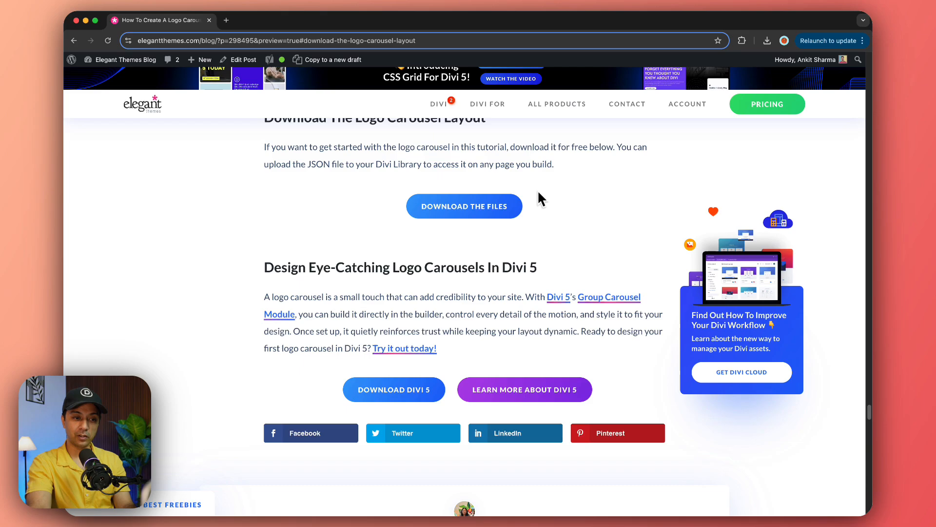
left_click(767, 40)
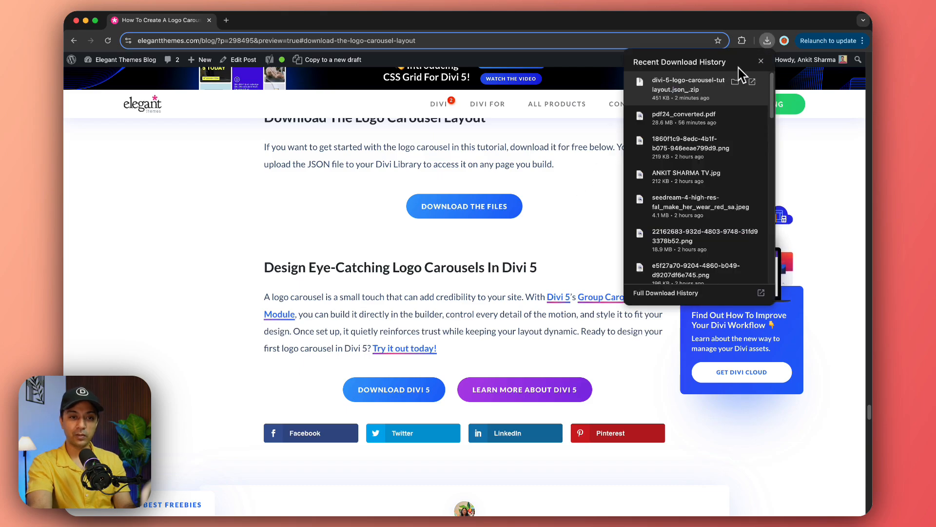
left_click(760, 61)
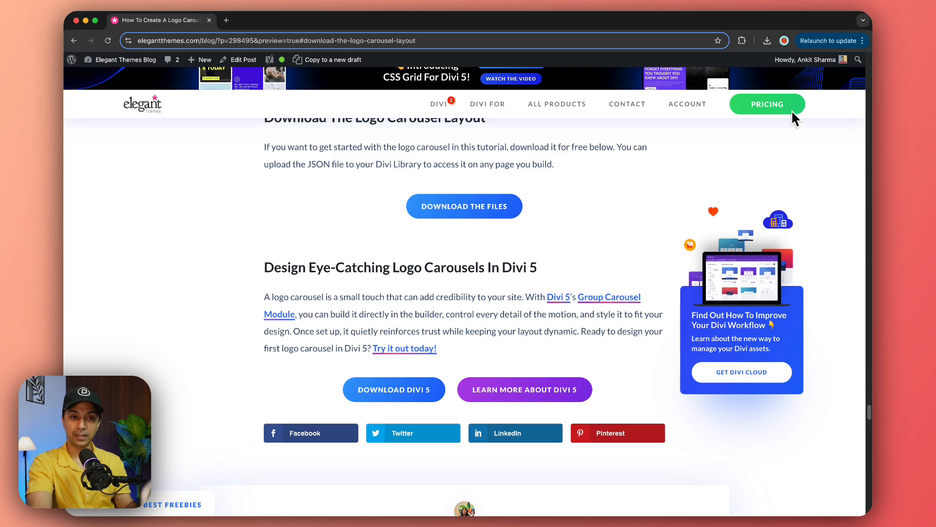
mouse_move(744, 47)
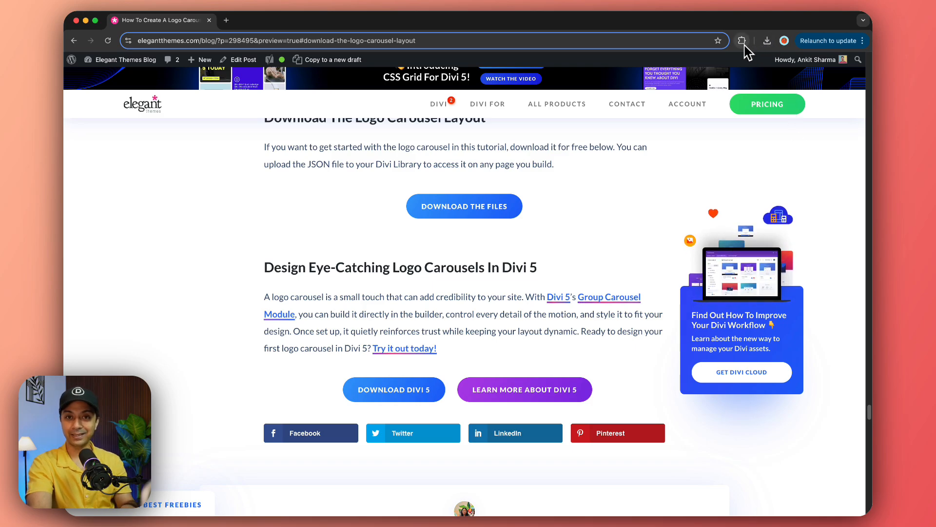
mouse_move(742, 40)
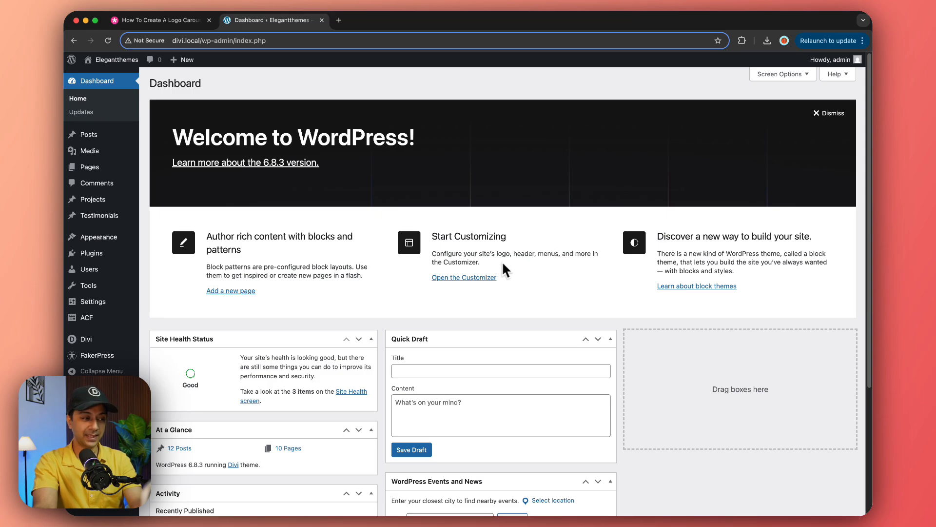
mouse_move(188, 332)
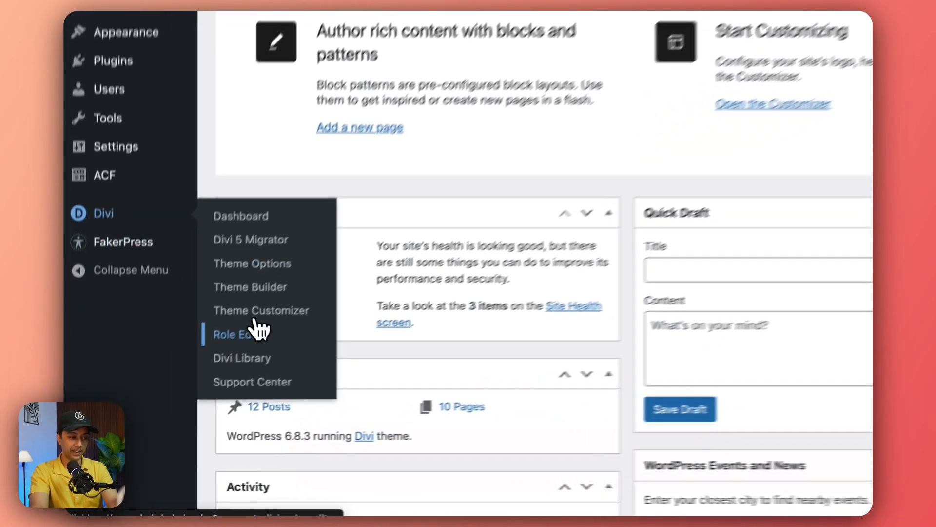
Import the downloaded logo carousel JSON file into the Divi Library.
left_click(242, 357)
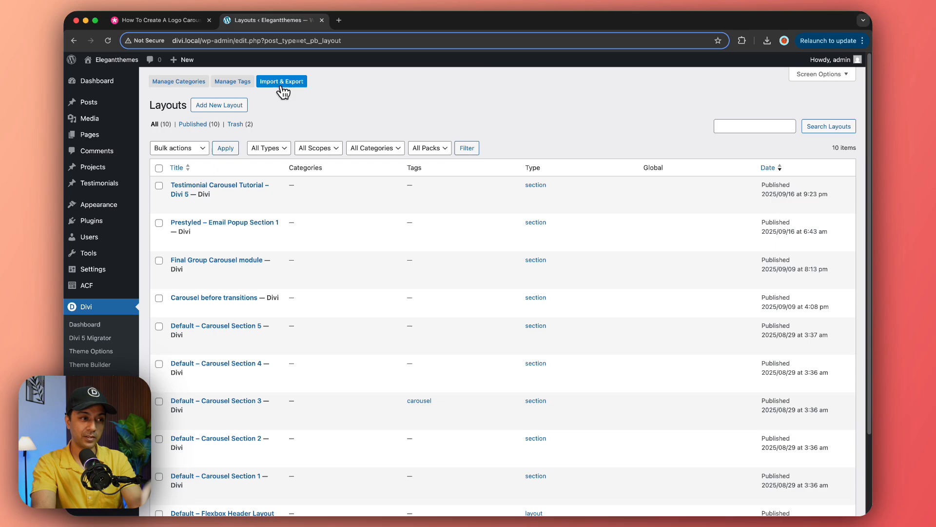
left_click(281, 81)
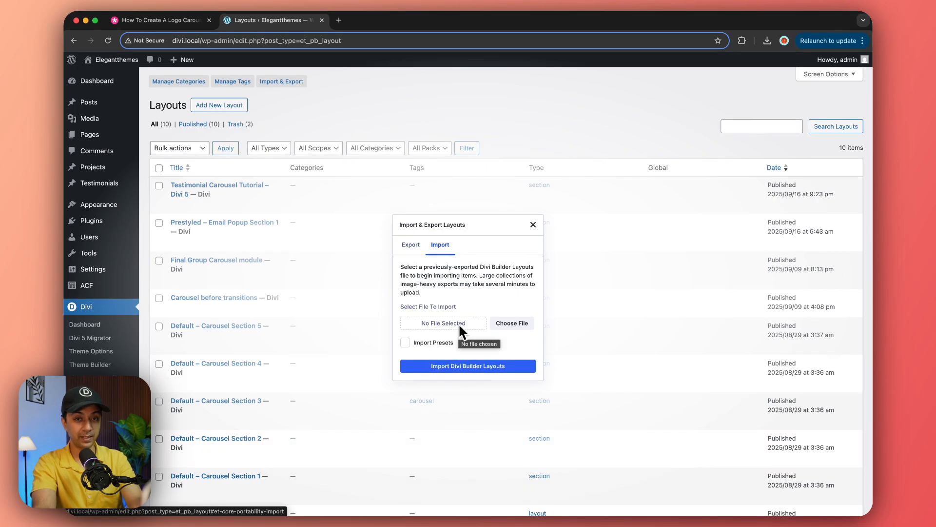
mouse_move(490, 329)
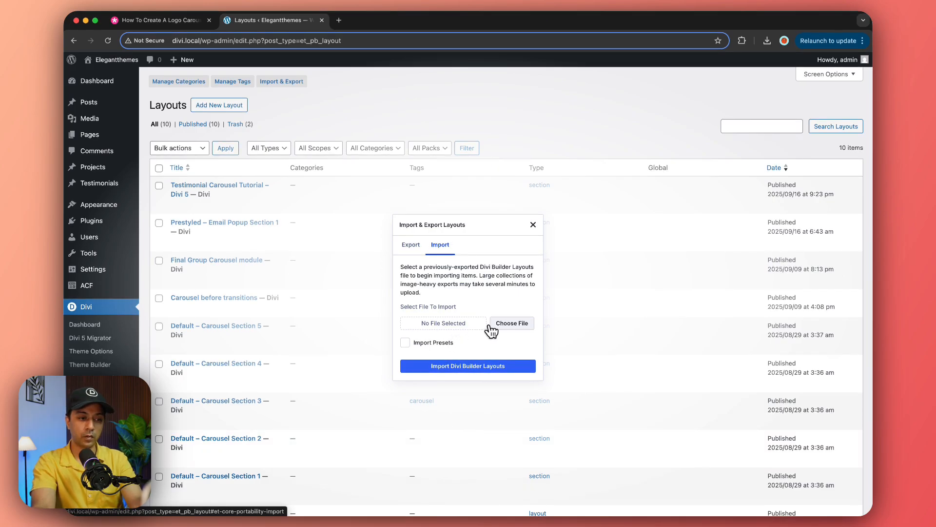
left_click(512, 322)
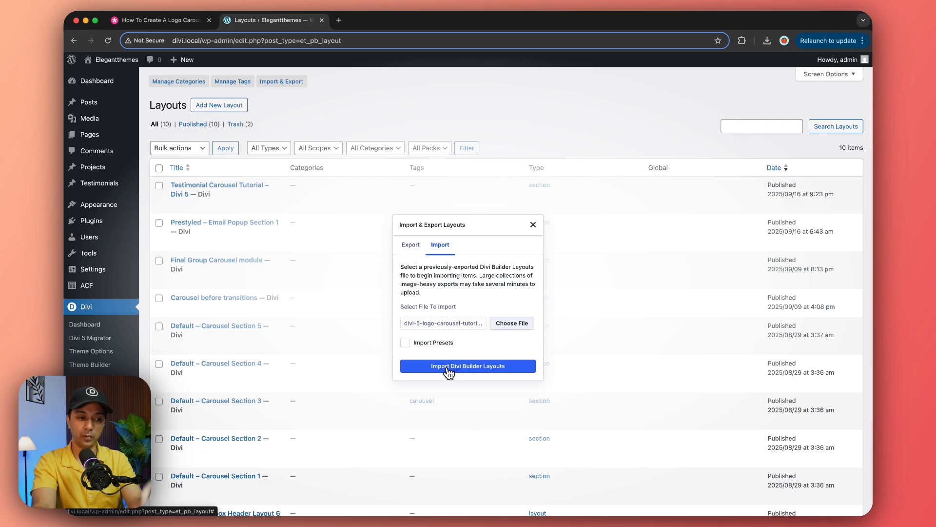
left_click(468, 365)
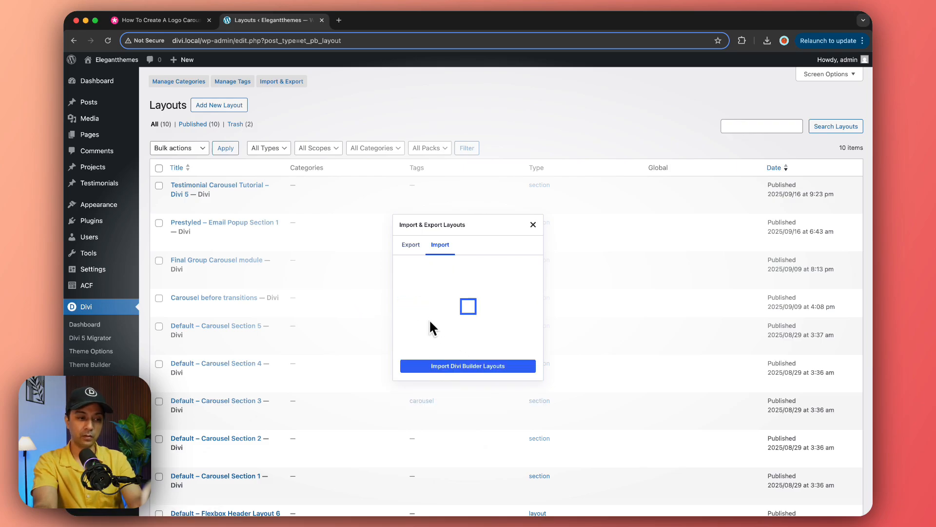
left_click(468, 365)
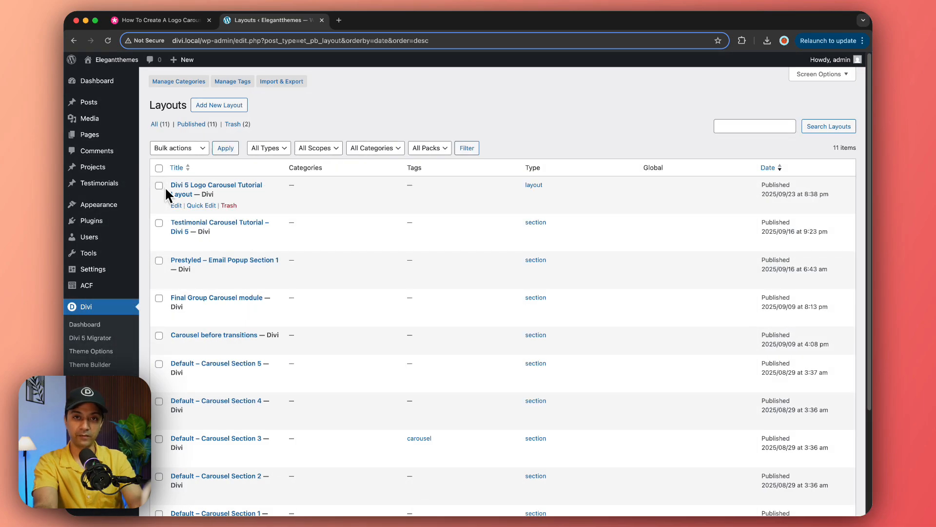
mouse_move(263, 194)
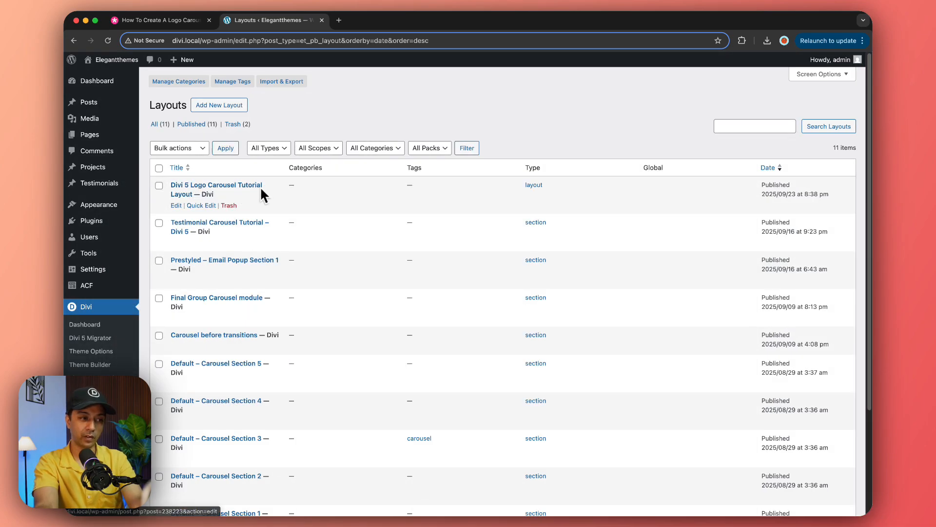
Open the Divi 5 Logo Carousel Tutorial Layout in the Visual Builder and view its logo rows.
left_click(216, 189)
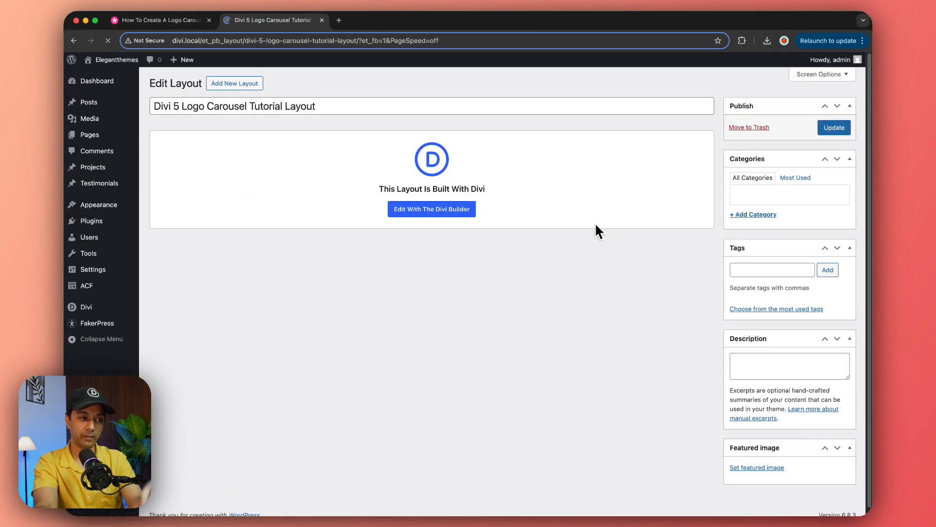
left_click(431, 209)
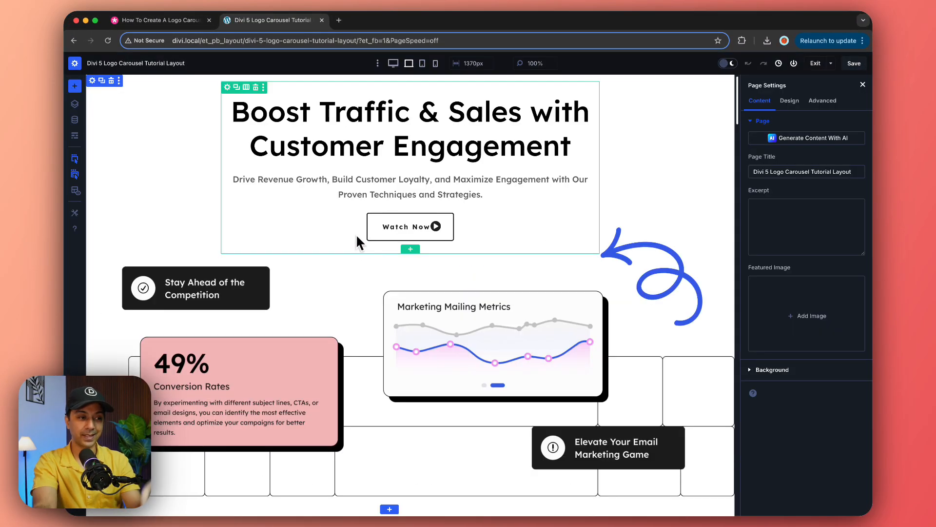
scroll("down", 3)
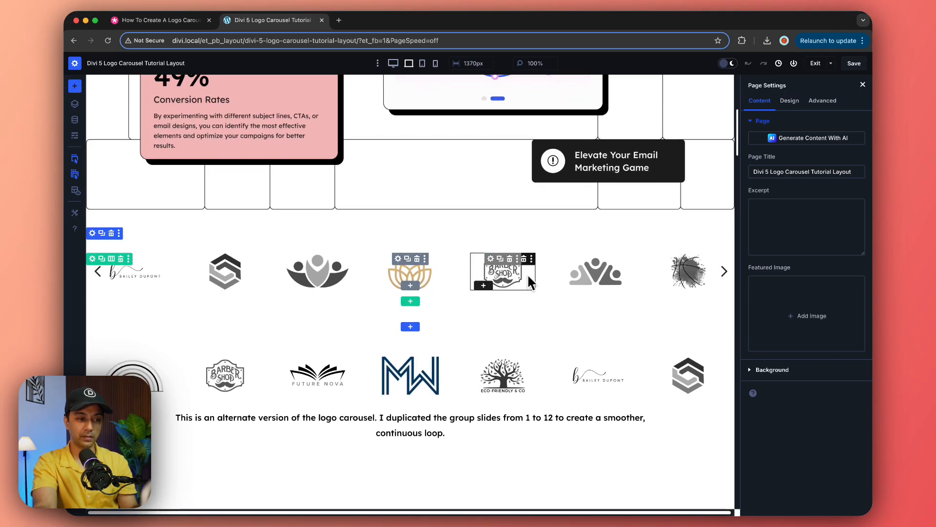
scroll("down", 3)
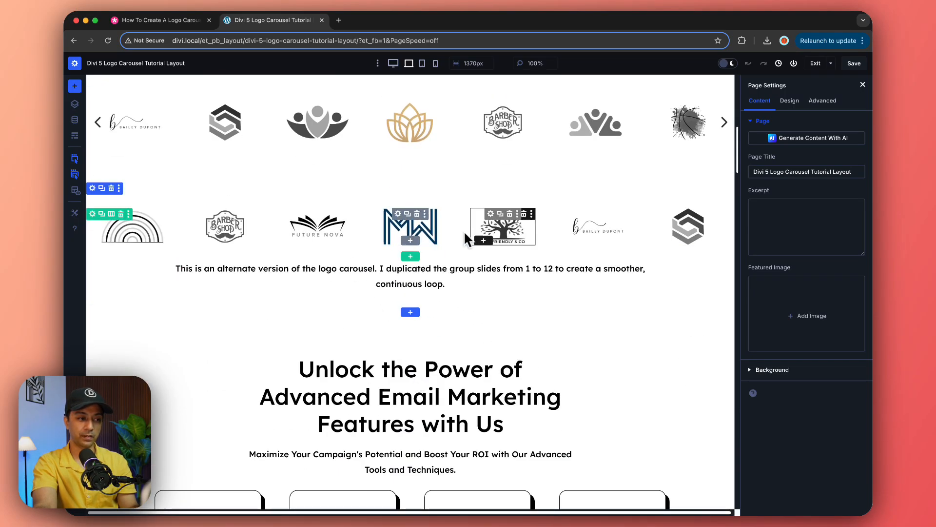
scroll("down", 3)
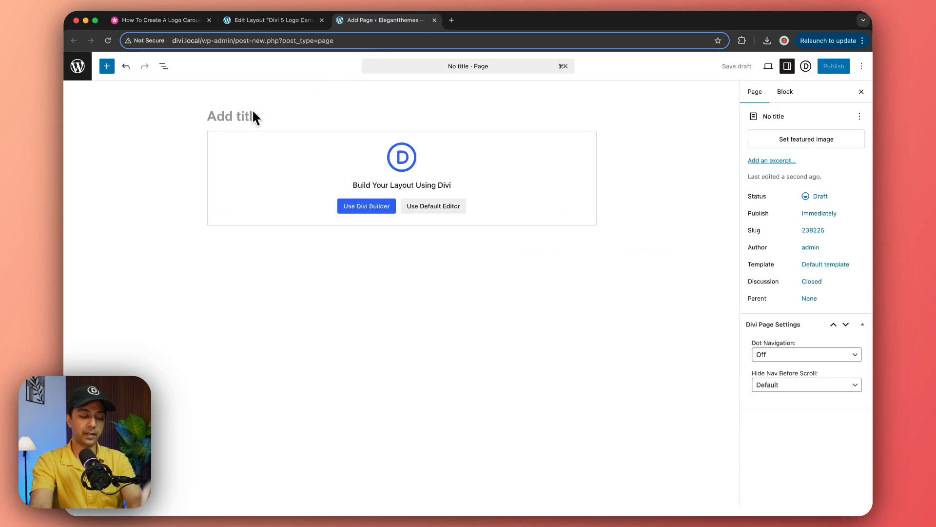
Publish the new Logo Carousel page.
left_click(833, 66)
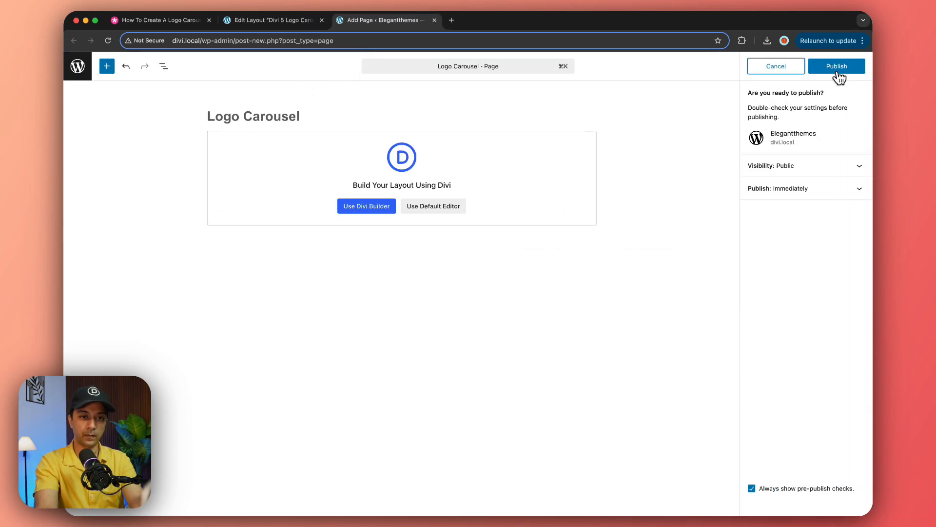
left_click(836, 66)
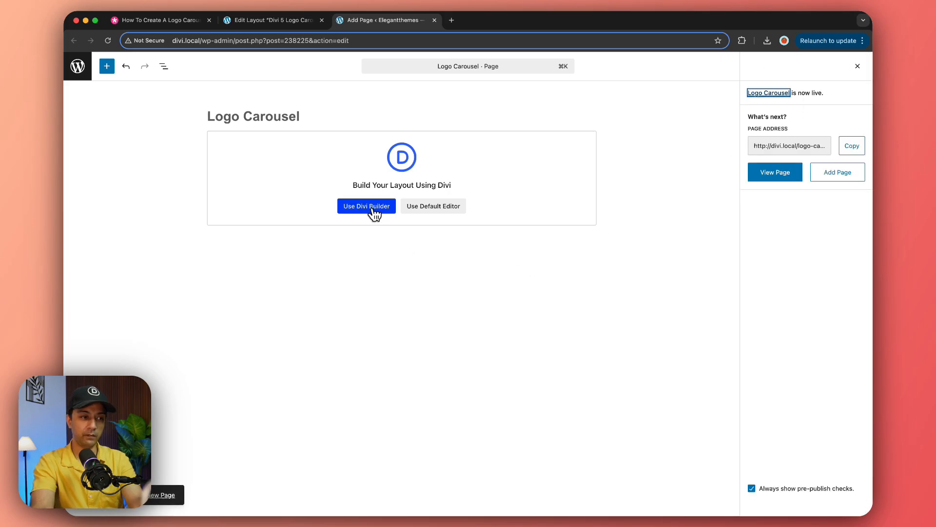
left_click(366, 206)
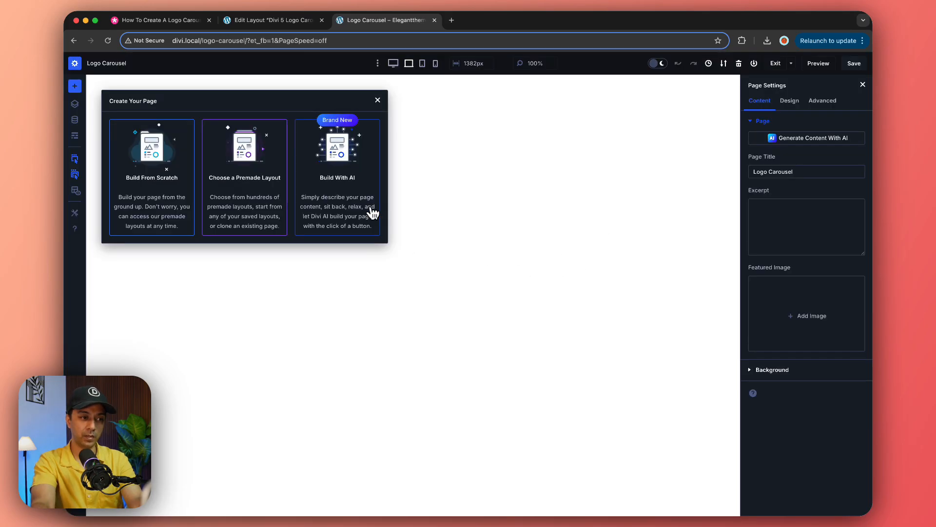
mouse_move(226, 193)
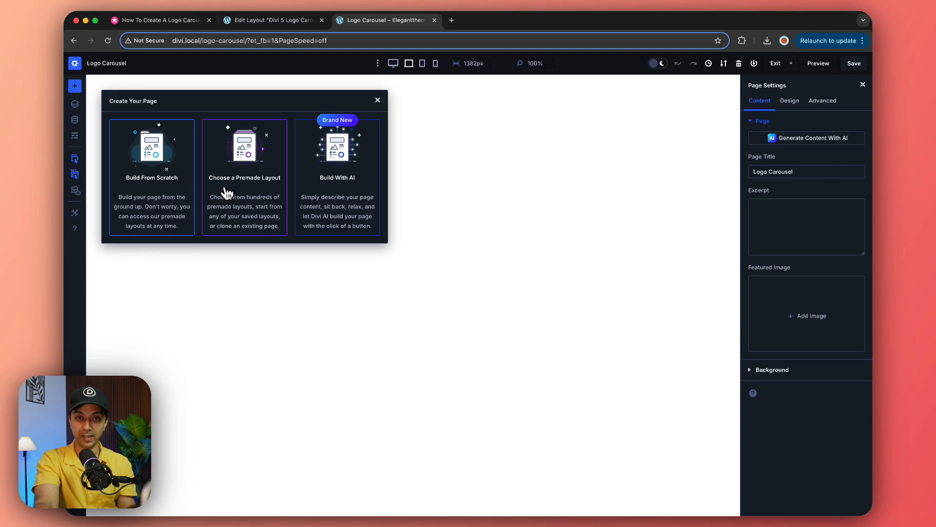
Fill the page with the saved Divi 5 Logo Carousel Tutorial Layout.
left_click(244, 177)
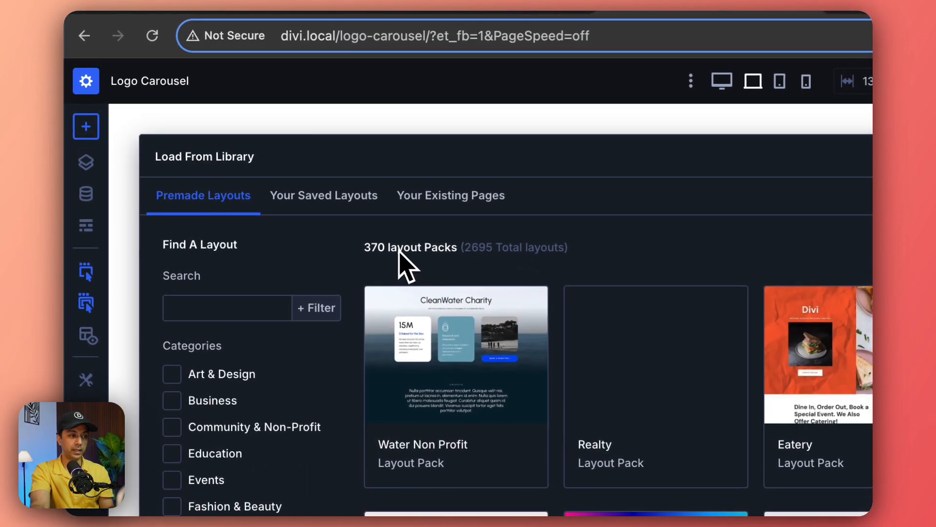
left_click(324, 195)
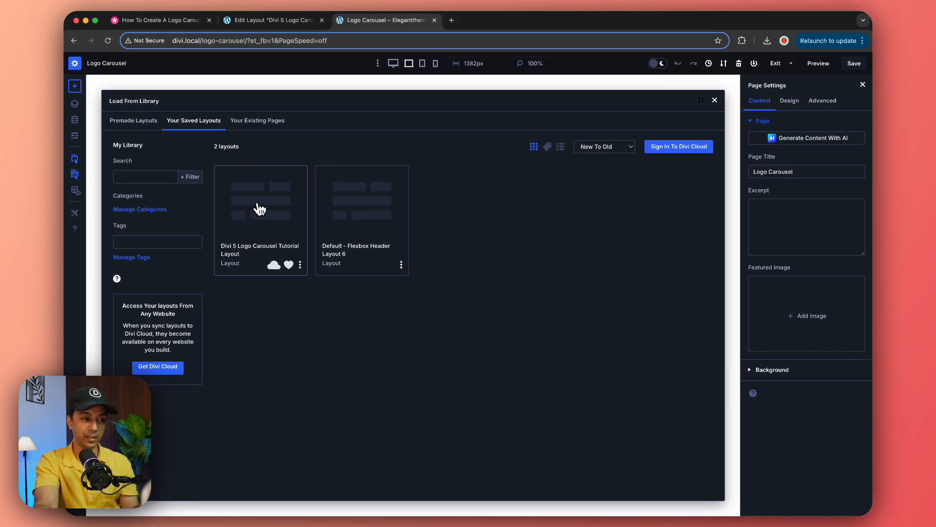
left_click(260, 200)
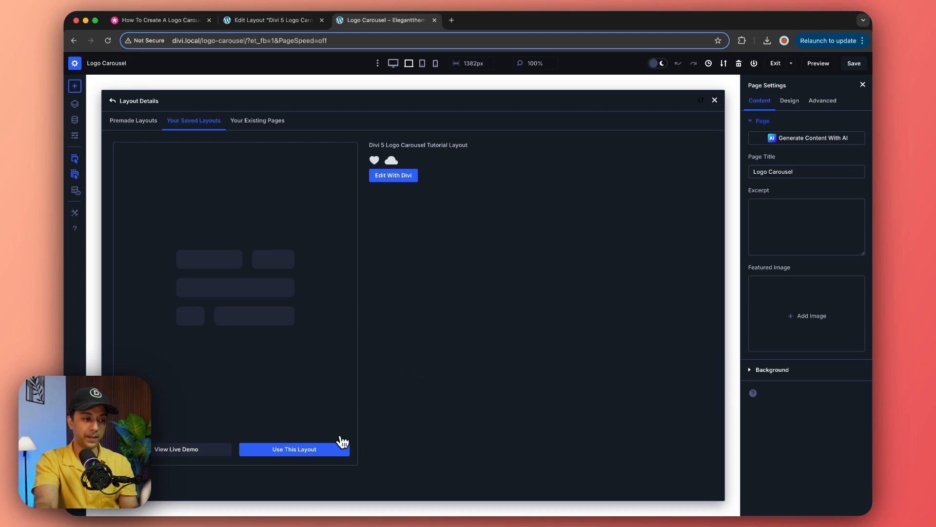
left_click(293, 449)
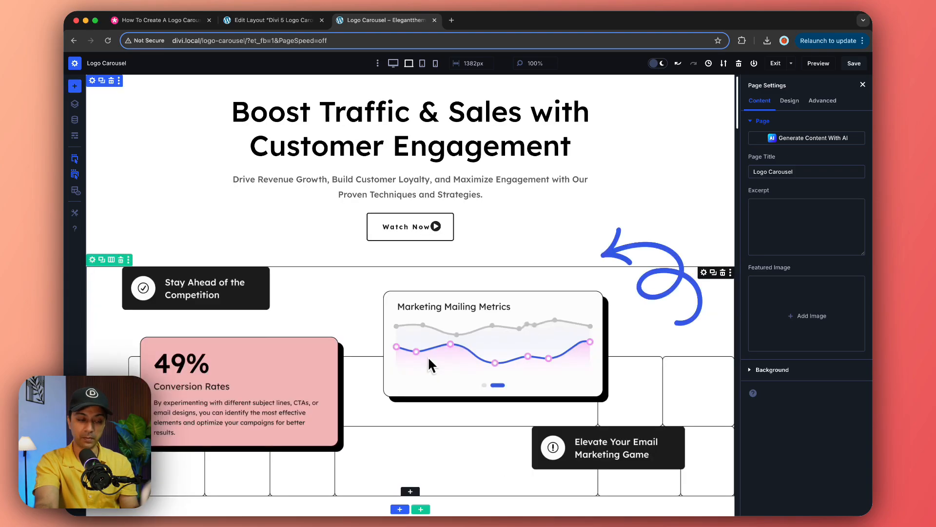
Save the Logo Carousel page, preview the rotating logos, and return to the builder.
scroll("down", 3)
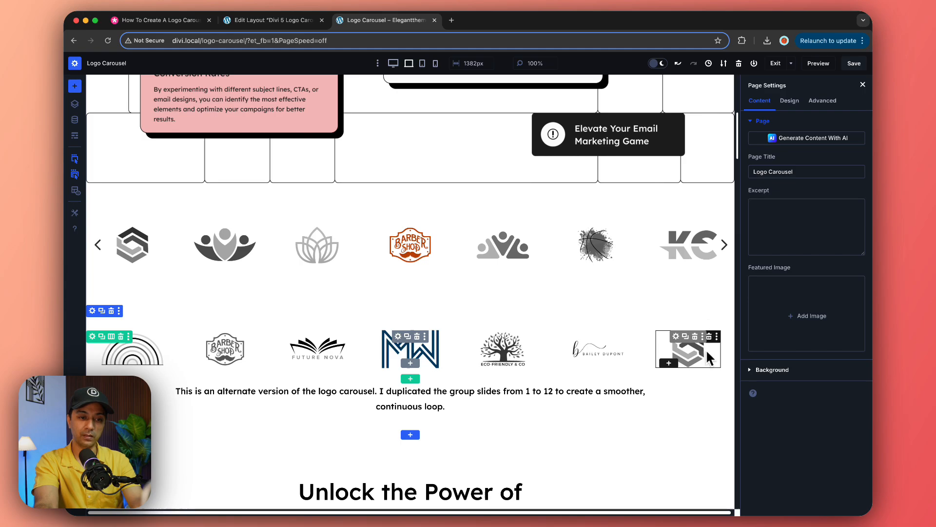
left_click(853, 64)
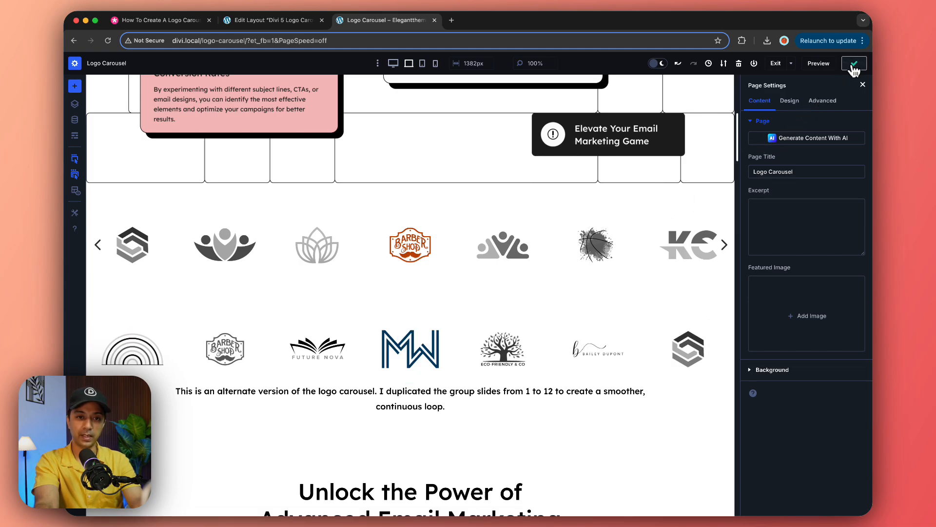
left_click(853, 64)
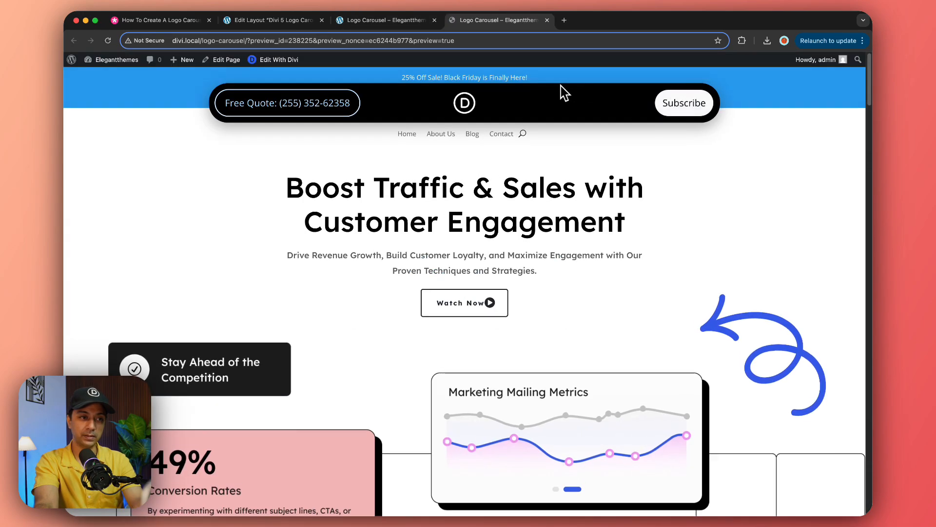
scroll("down", 3)
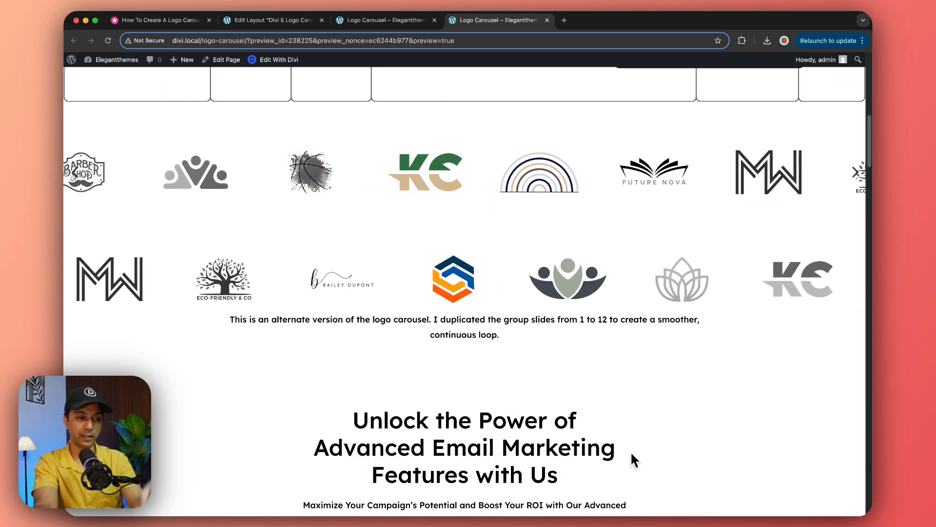
left_click(277, 59)
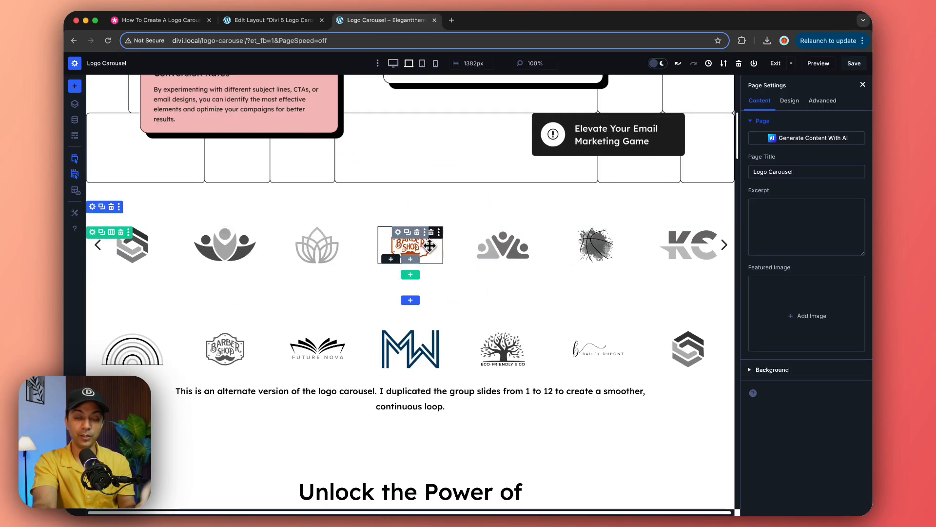
Open the Image settings for the Barber Shop logo in the top carousel.
left_click(410, 244)
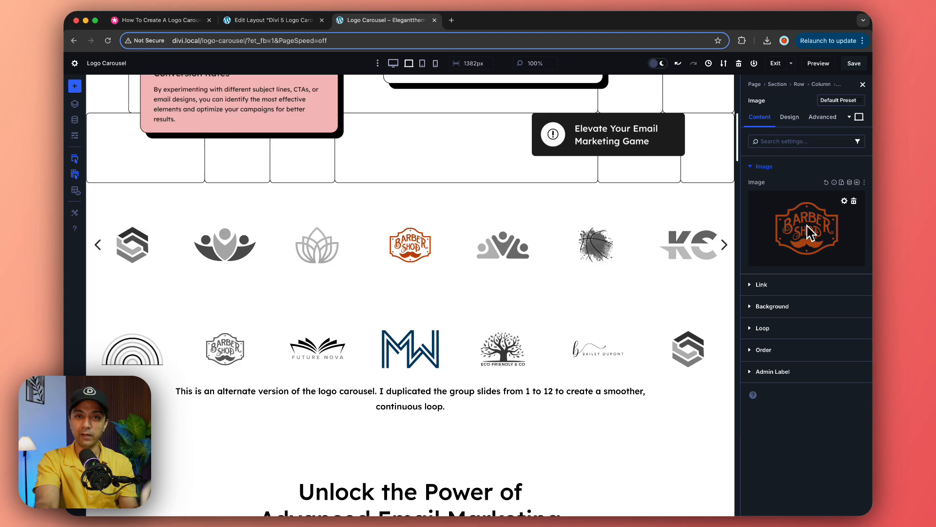
mouse_move(231, 149)
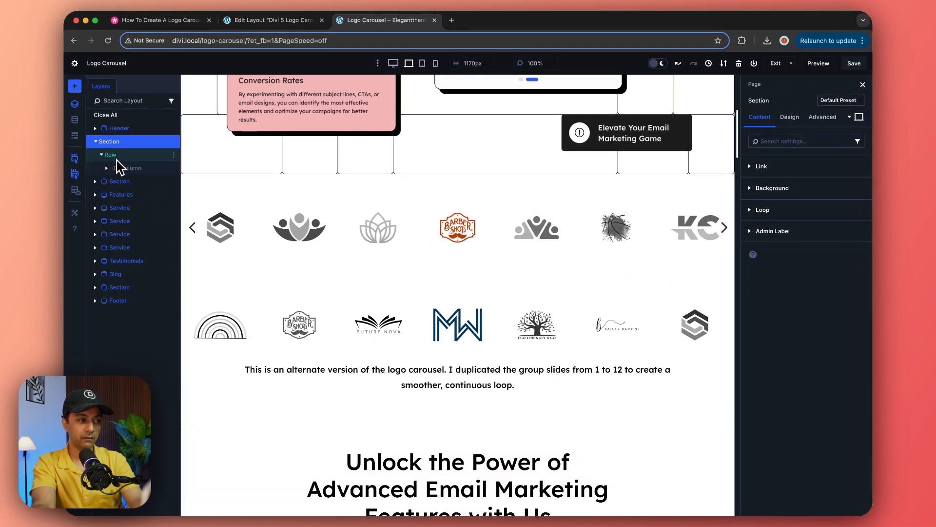
mouse_move(119, 172)
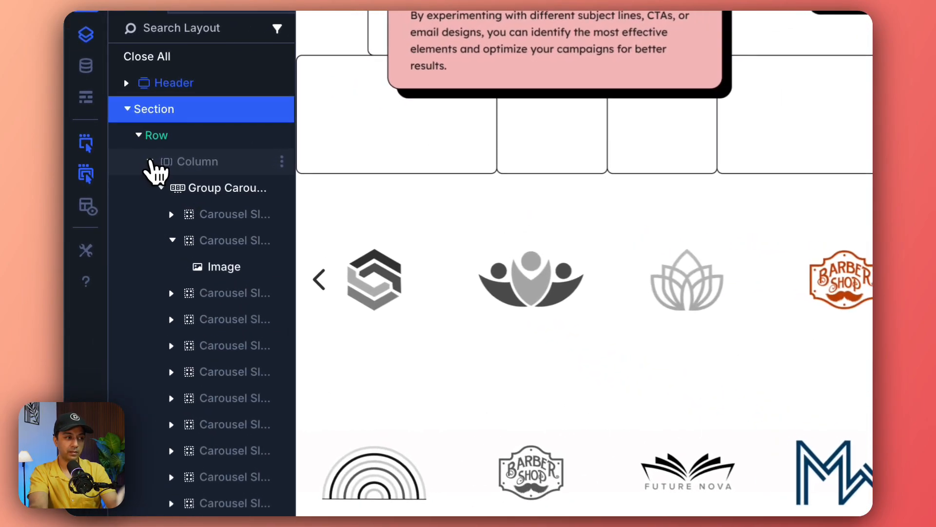
Select the first Group Carousel in Layers and expand its first slide.
scroll("down", 3)
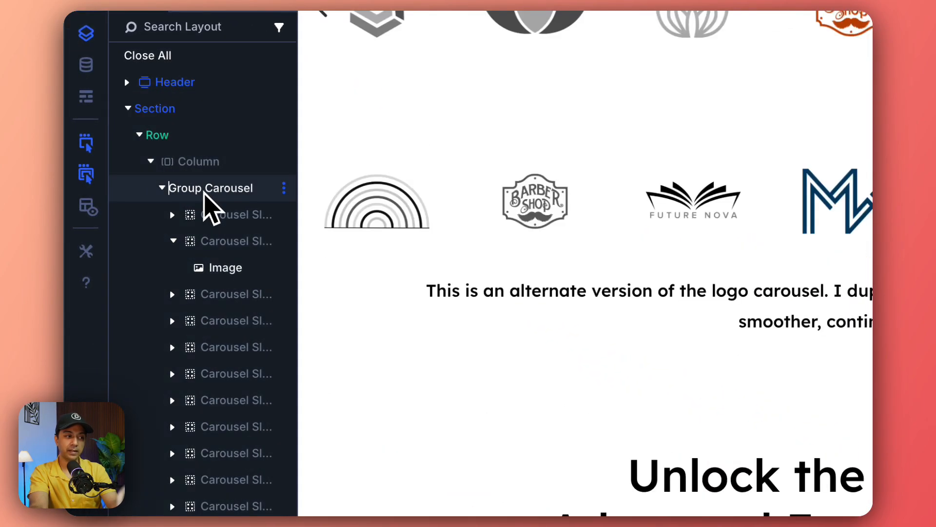
left_click(173, 240)
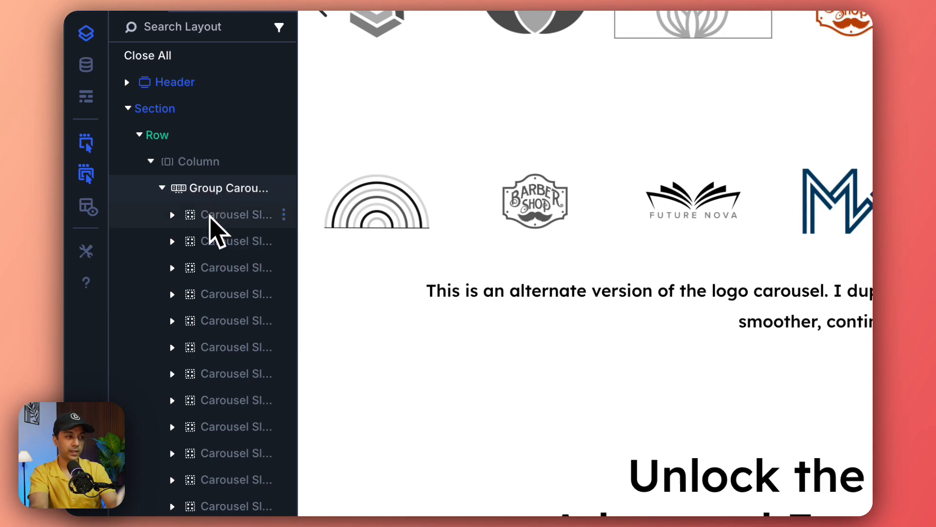
left_click(173, 215)
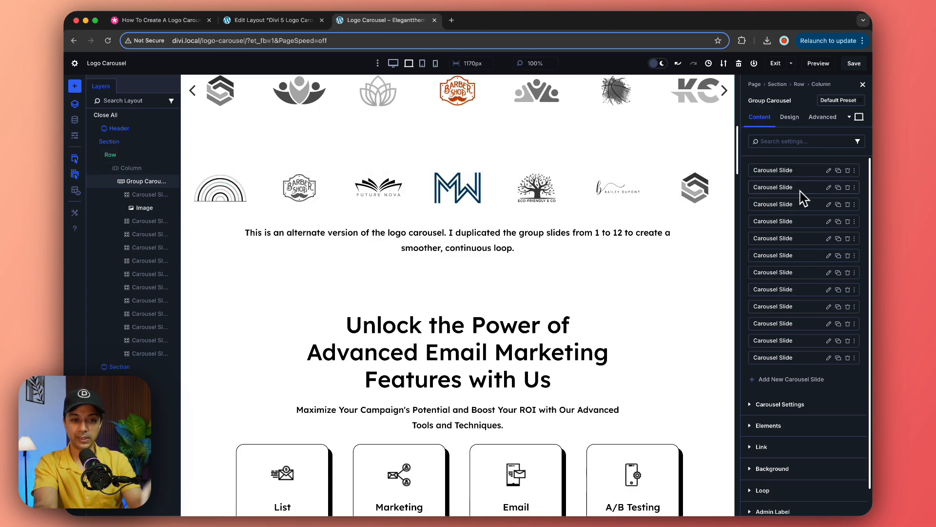
mouse_move(767, 183)
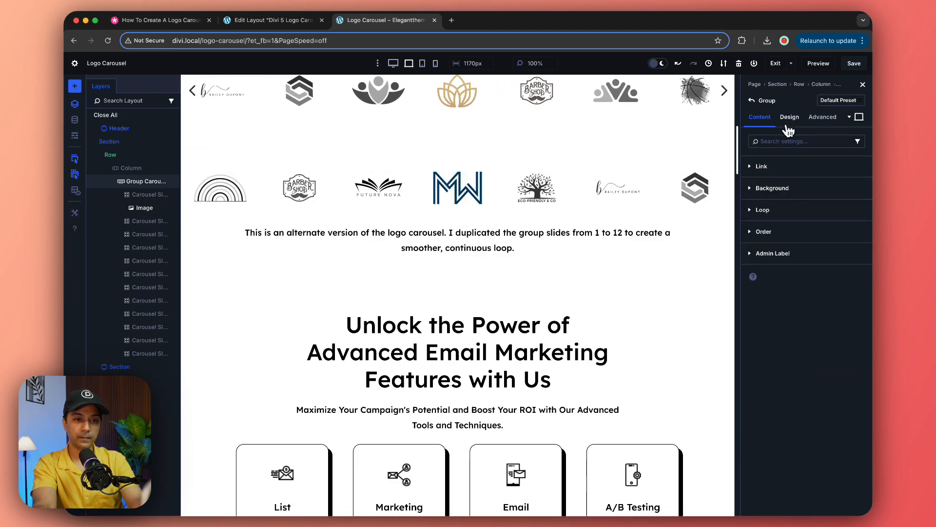
Check the slide group's Design spacing, showing 5 px left and right padding.
left_click(789, 117)
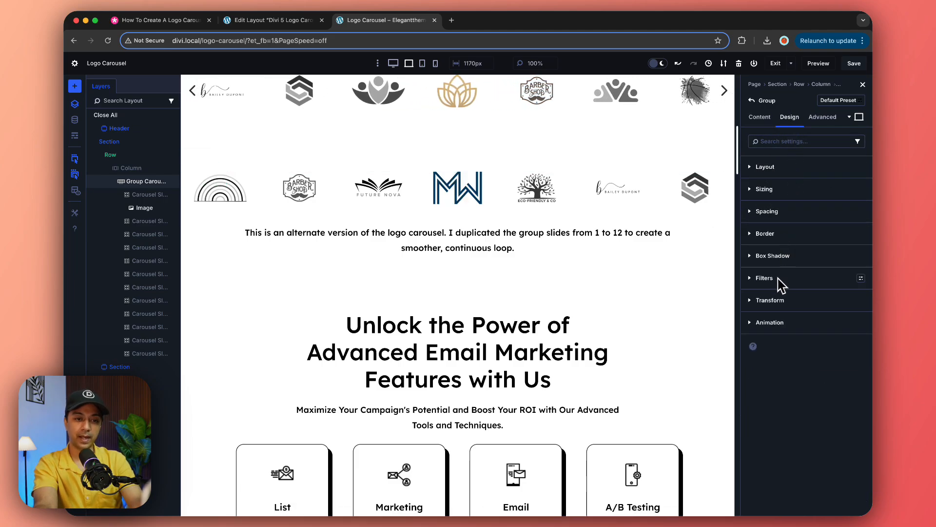
left_click(766, 210)
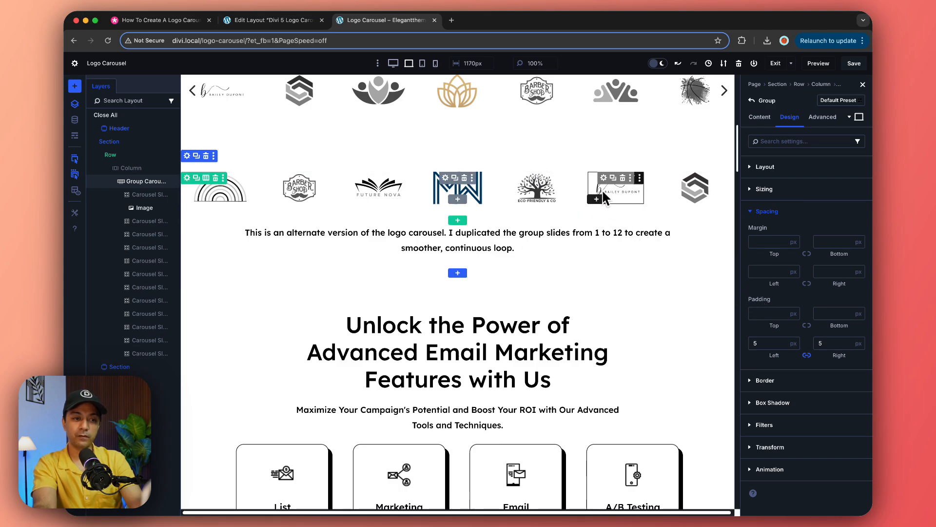
left_click(759, 117)
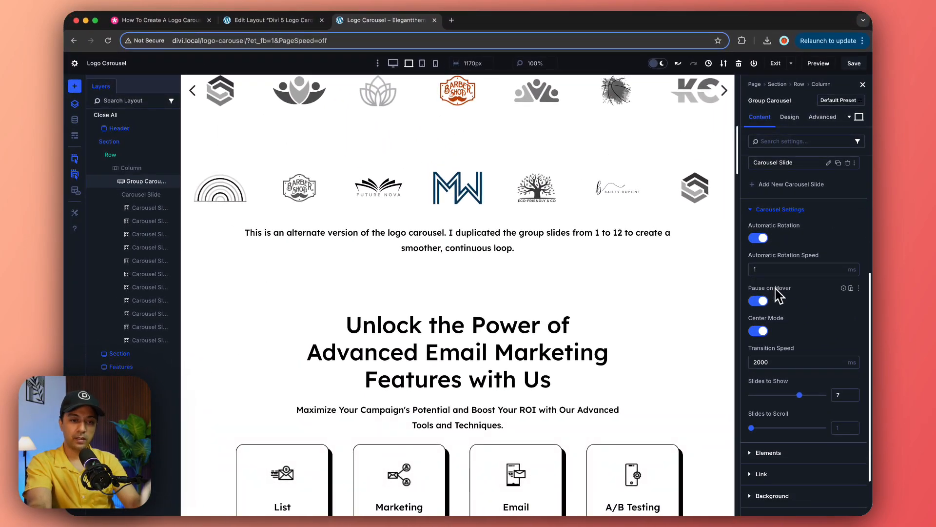
Scroll through the Carousel Settings to review rotation, speeds and slide counts.
scroll("down", 3)
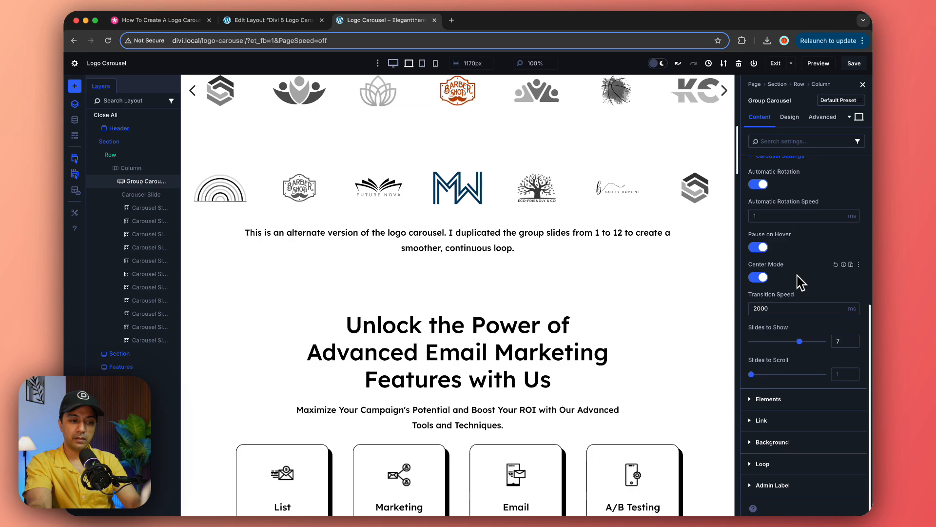
mouse_move(783, 376)
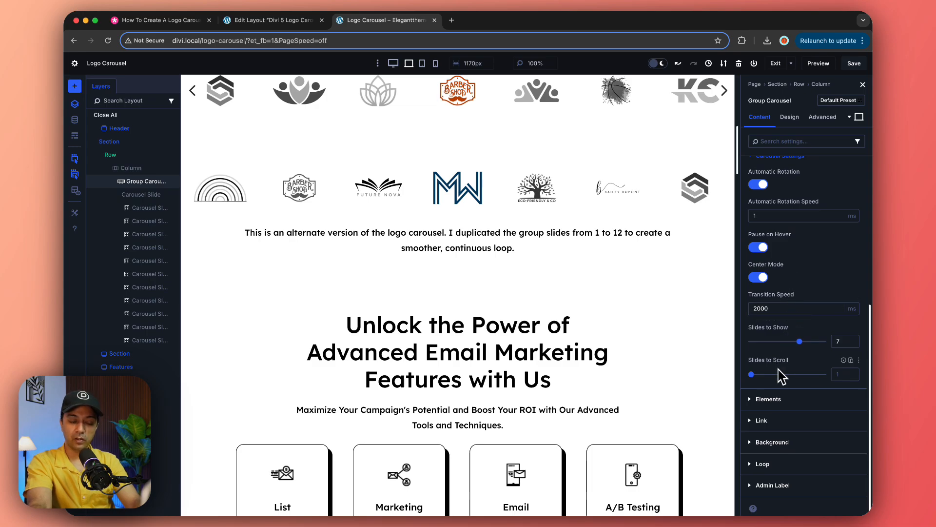